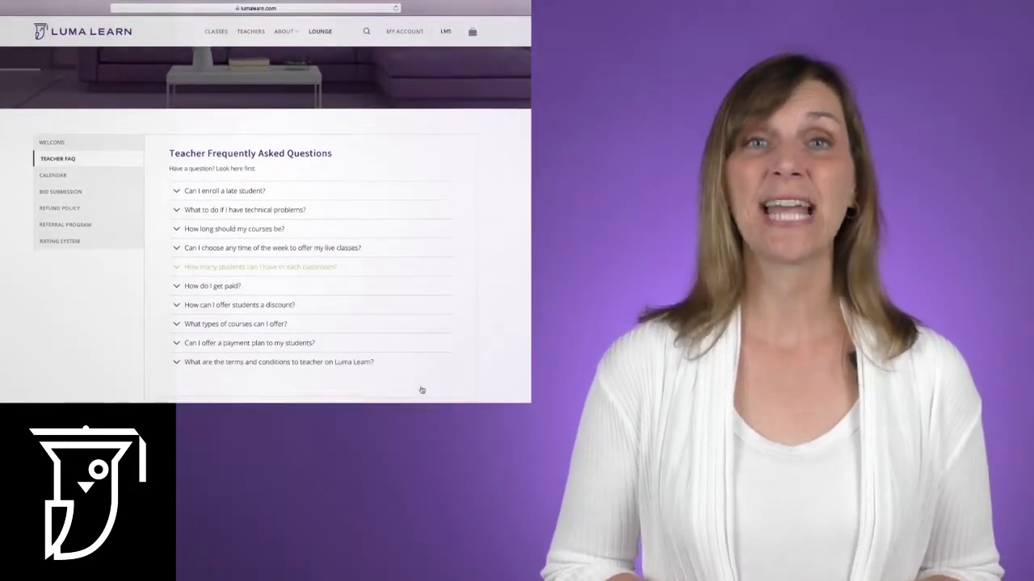
# Scroll past the Teacher FAQ list and open the School Calendar 2017-2018 page
pyautogui.scroll(-3)
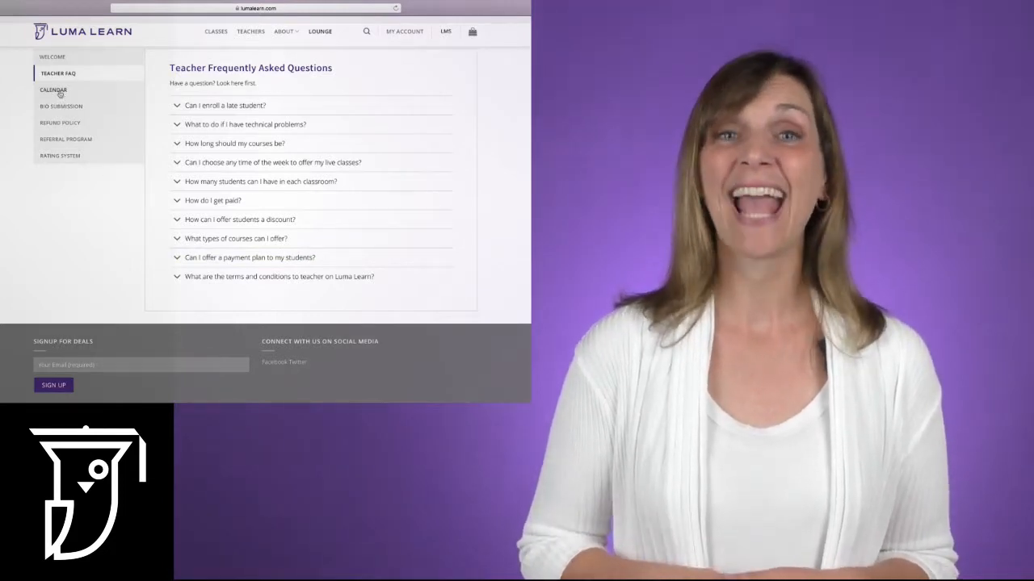
pyautogui.click(53, 89)
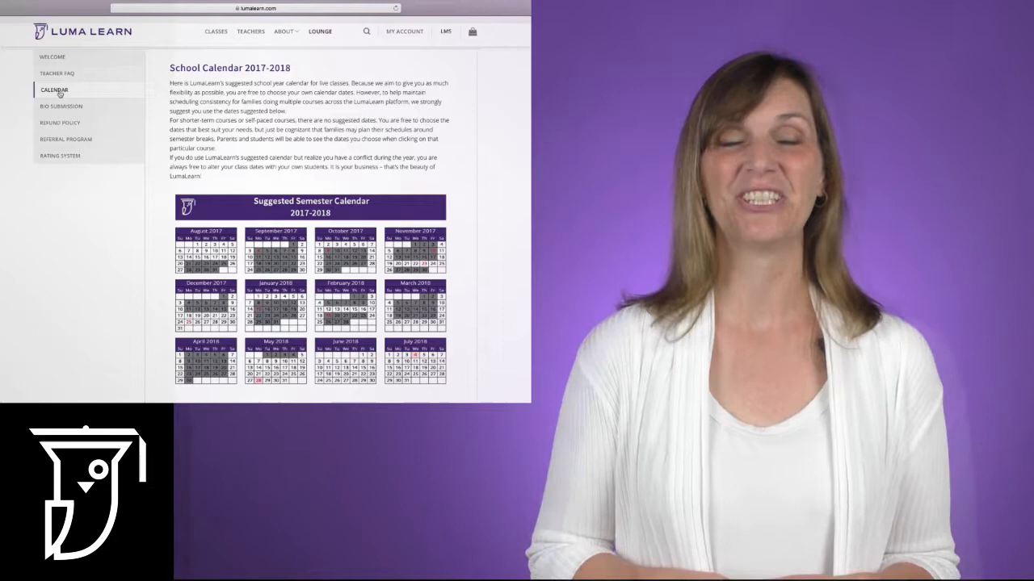
# Open the Bio Submission tab and scroll through the form down to the Send button
pyautogui.click(60, 105)
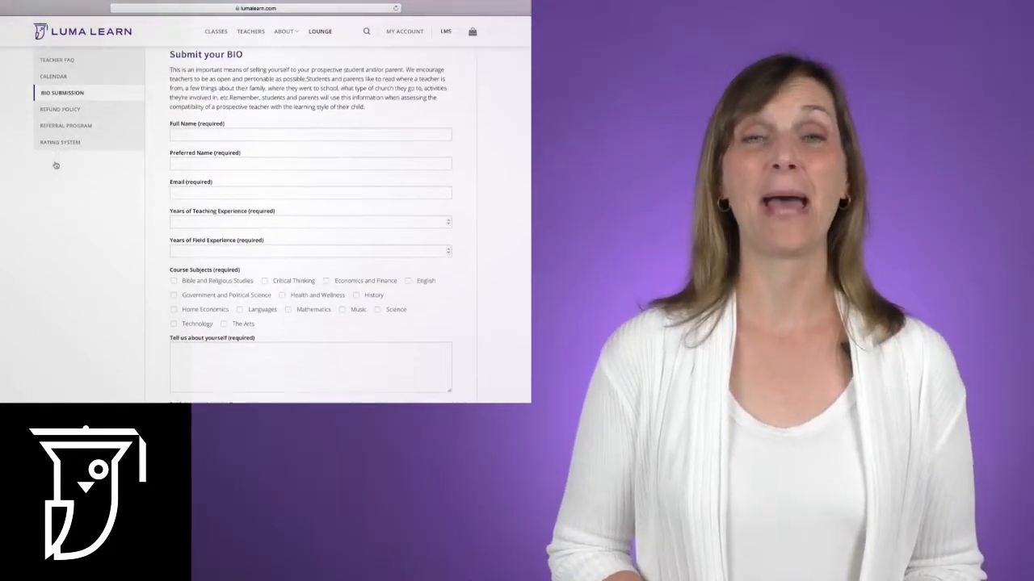
pyautogui.scroll(-3)
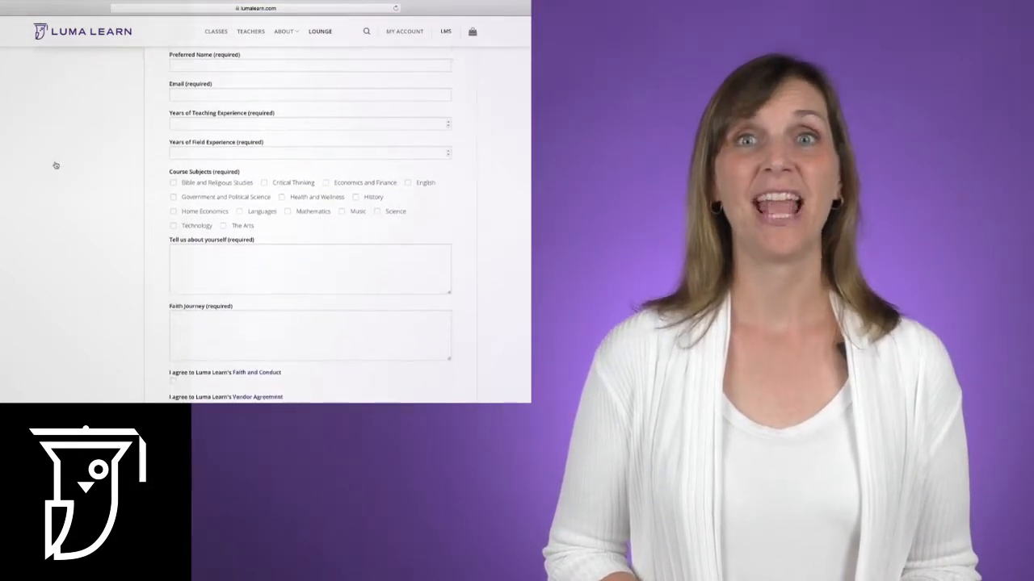
pyautogui.scroll(-3)
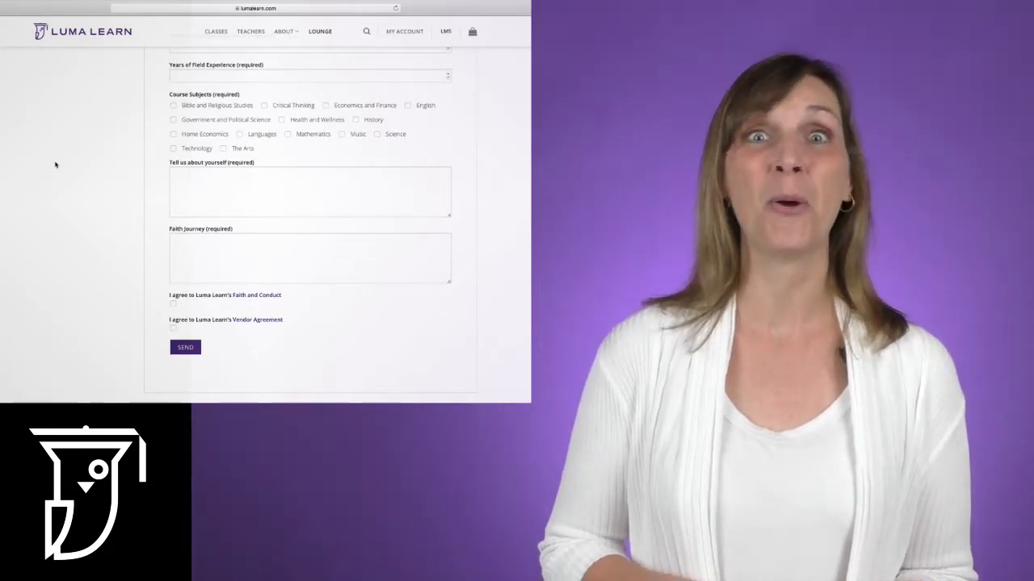
# Scroll through the Refund Policy page, then open the Teacher Referral Program page
pyautogui.click(61, 326)
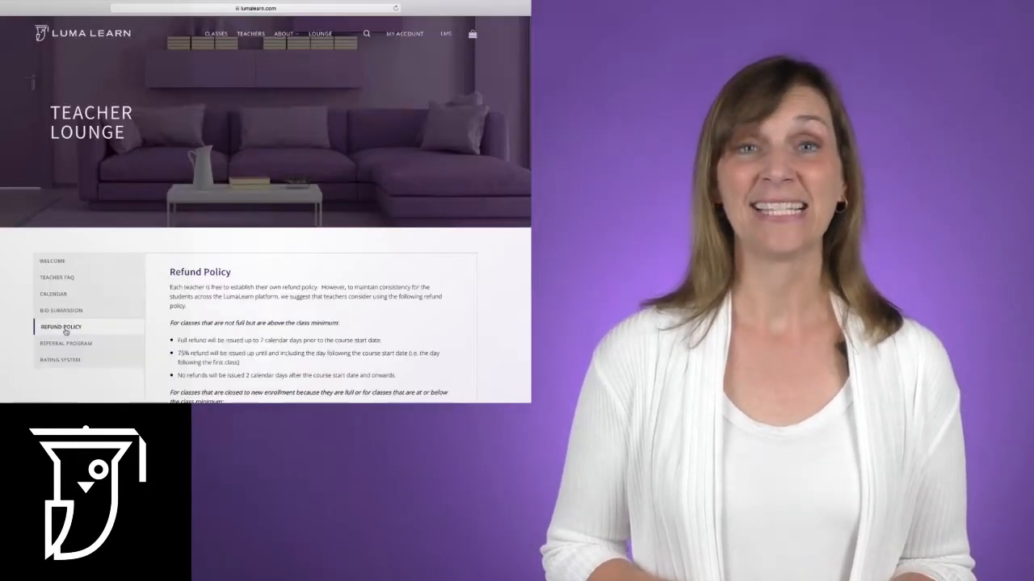
pyautogui.scroll(-3)
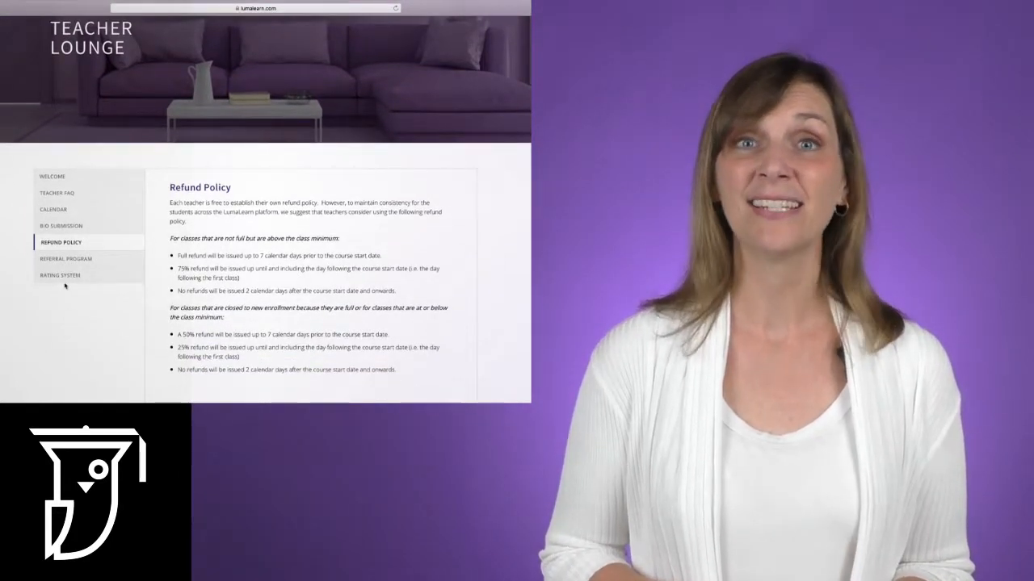
pyautogui.click(66, 259)
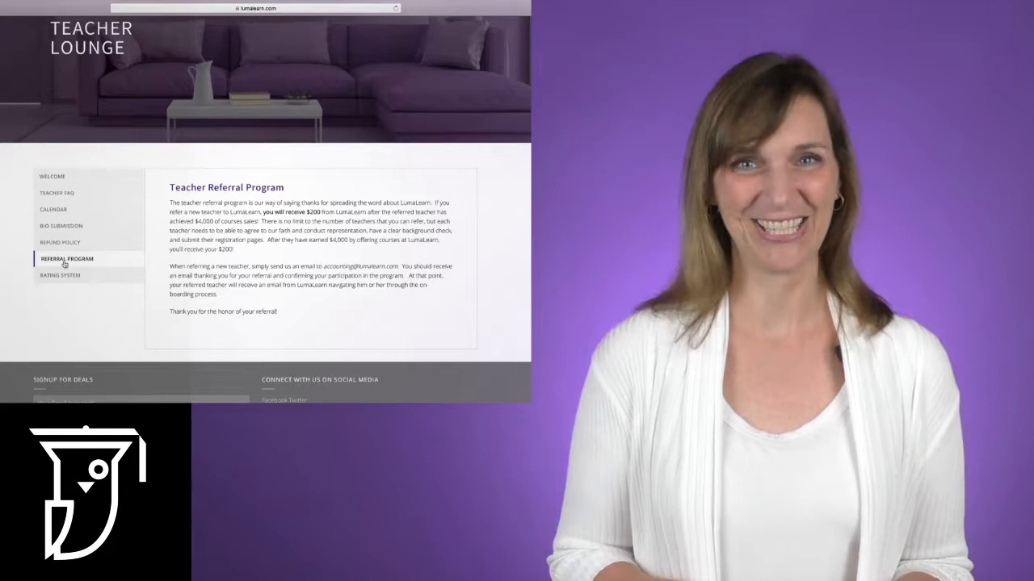
# Open the Rating System tab and scroll through the course and teacher review rules
pyautogui.click(60, 275)
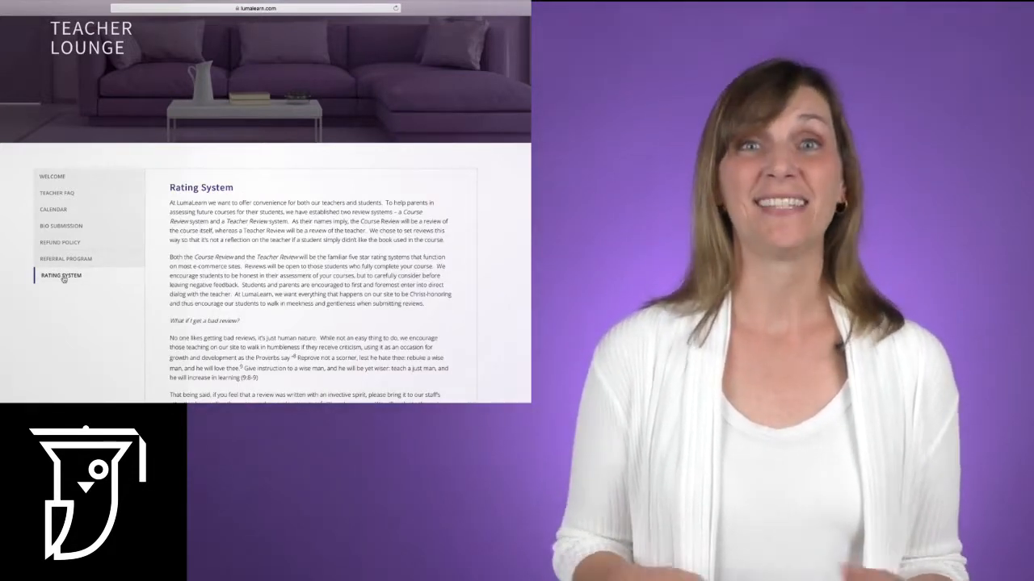
pyautogui.scroll(-3)
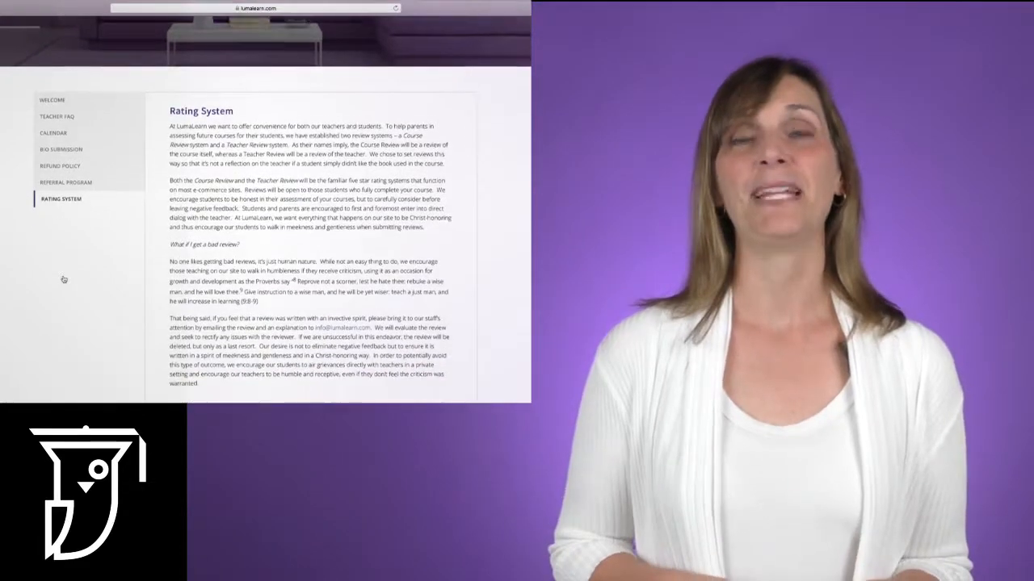
pyautogui.scroll(-3)
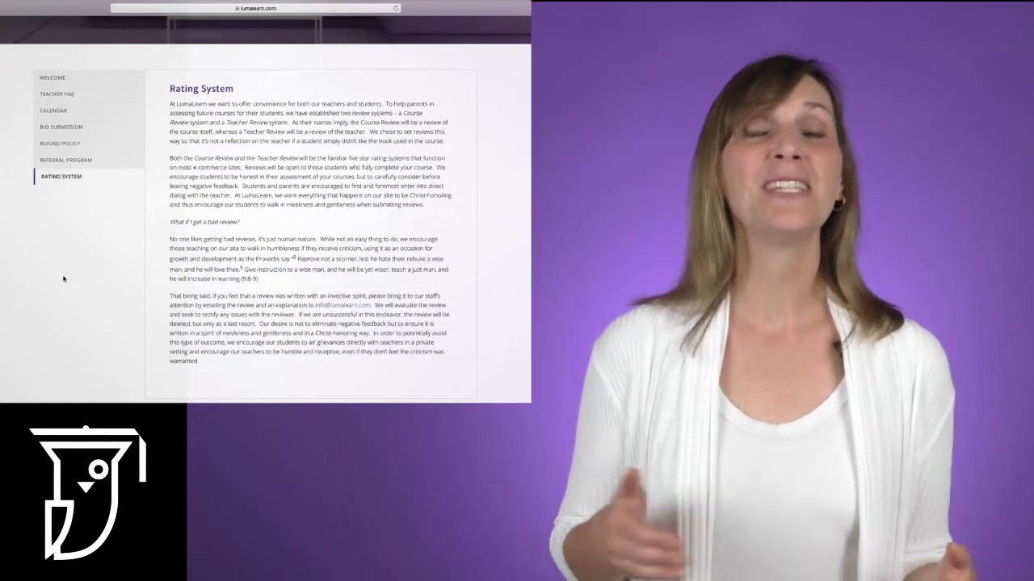